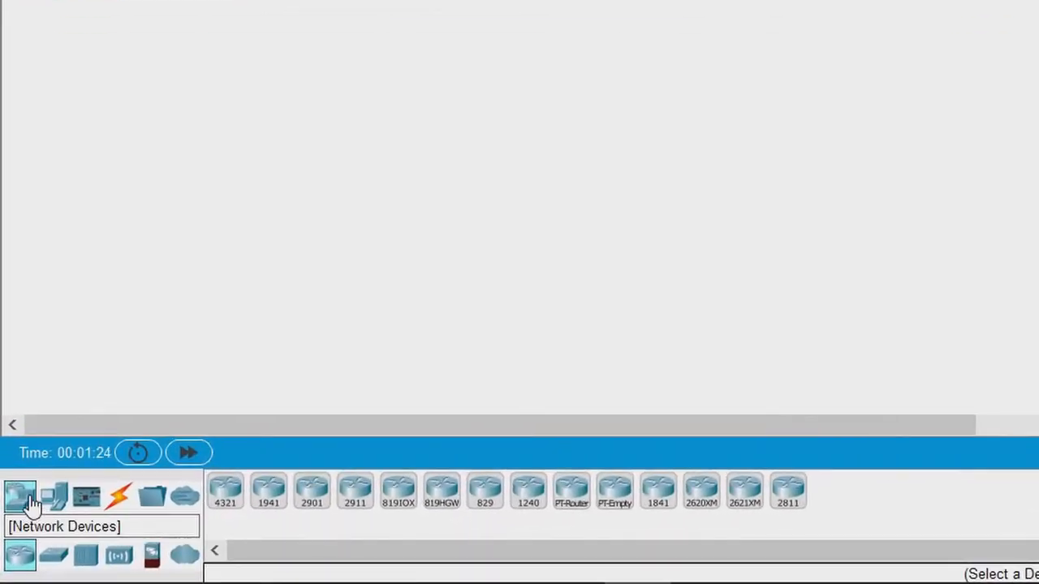
pyautogui.moveTo(63, 497)
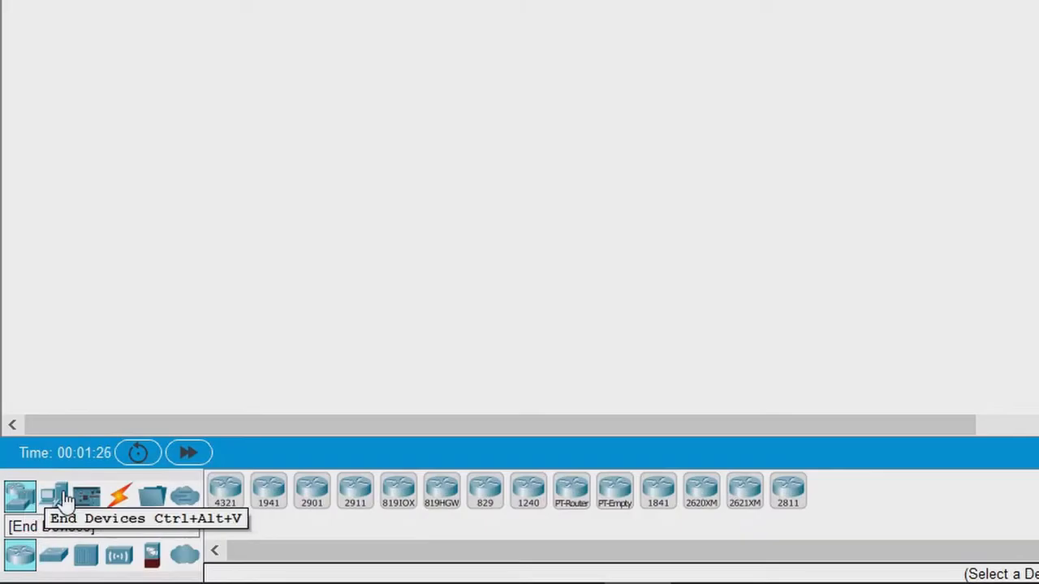
pyautogui.moveTo(19, 497)
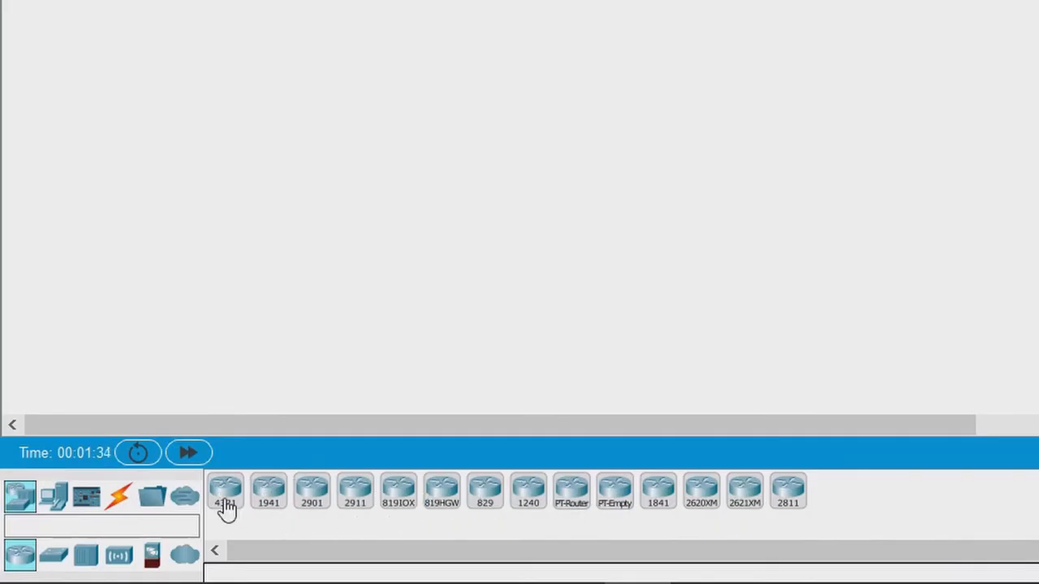
# Step: Add a 4321 router, Router0, to the logical workspace
pyautogui.click(448, 105)
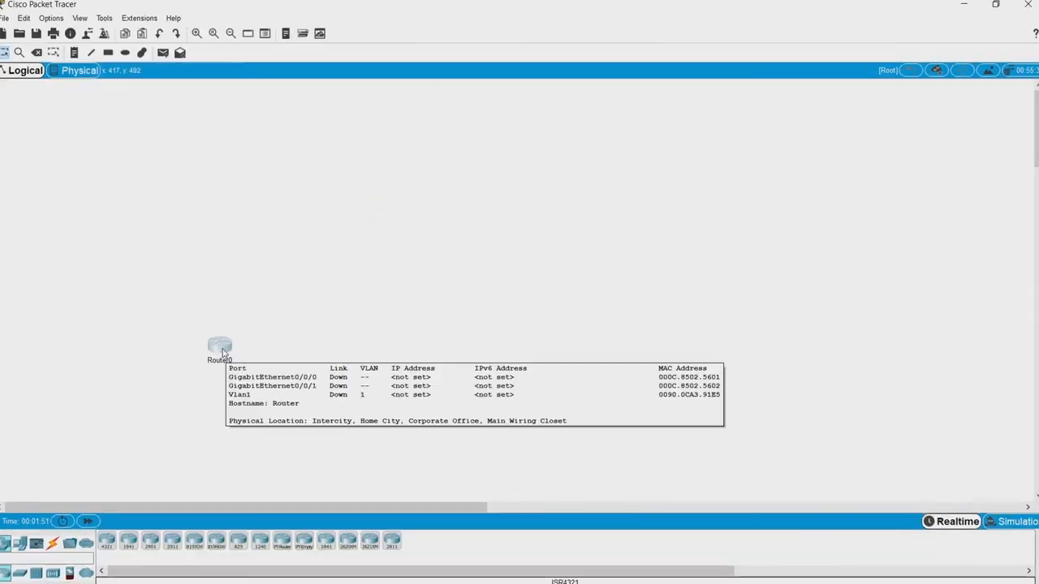
# Step: Open Router0's zoomed Physical view and try installing the NIM-ES2-4 module
pyautogui.doubleClick(220, 345)
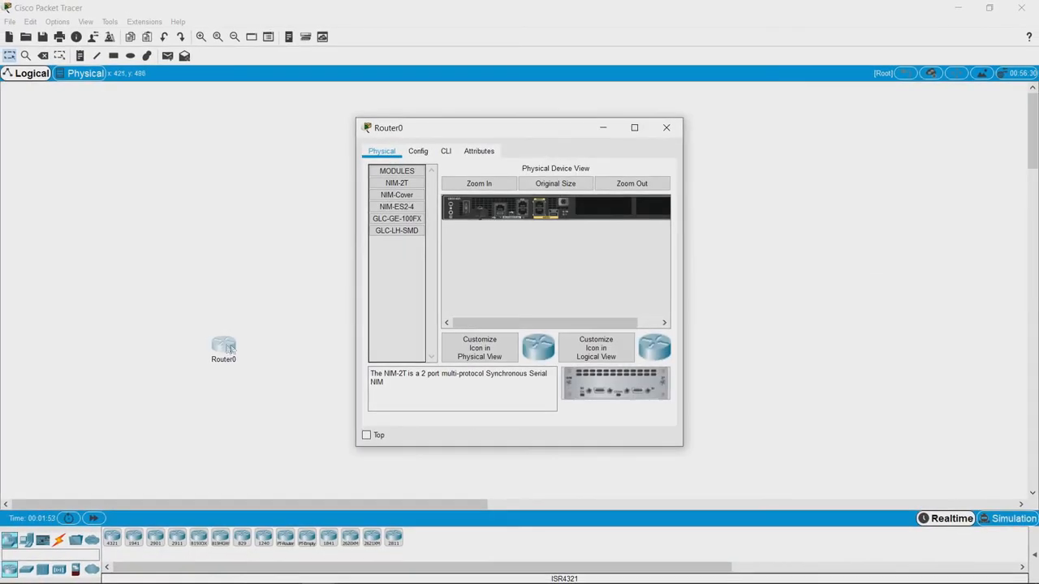
pyautogui.moveTo(479, 178)
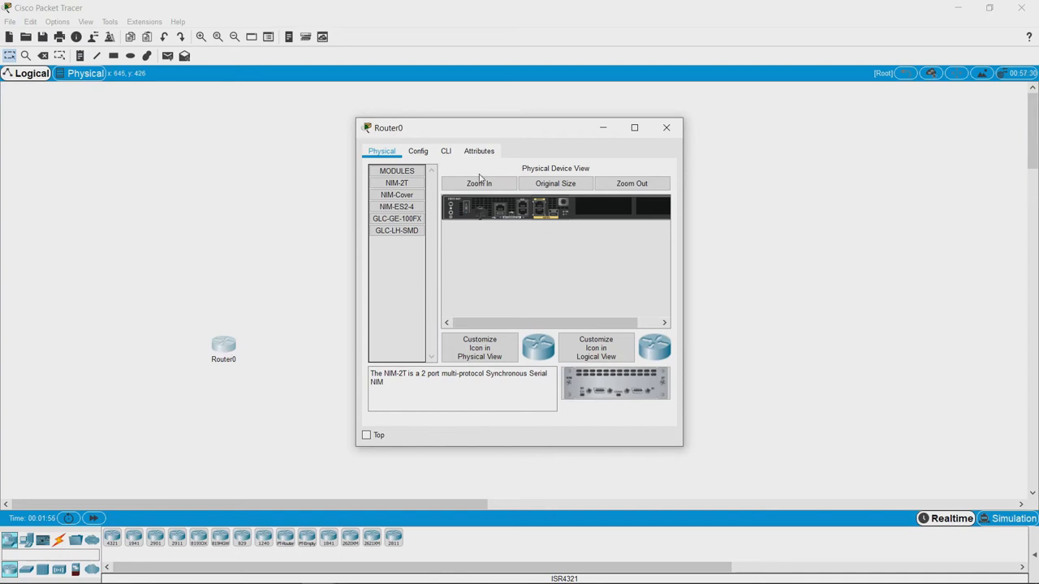
pyautogui.click(479, 183)
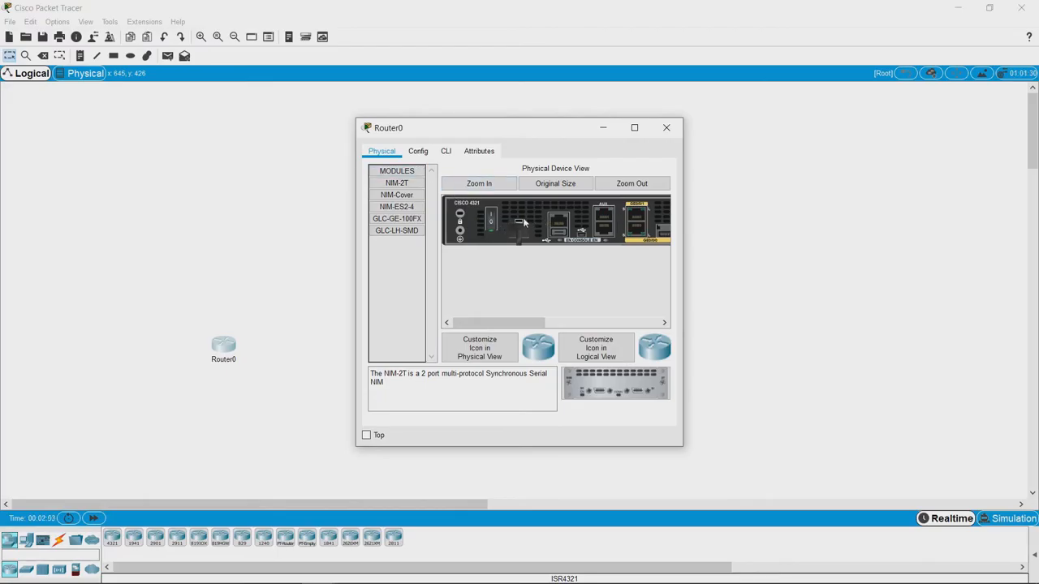
pyautogui.click(396, 231)
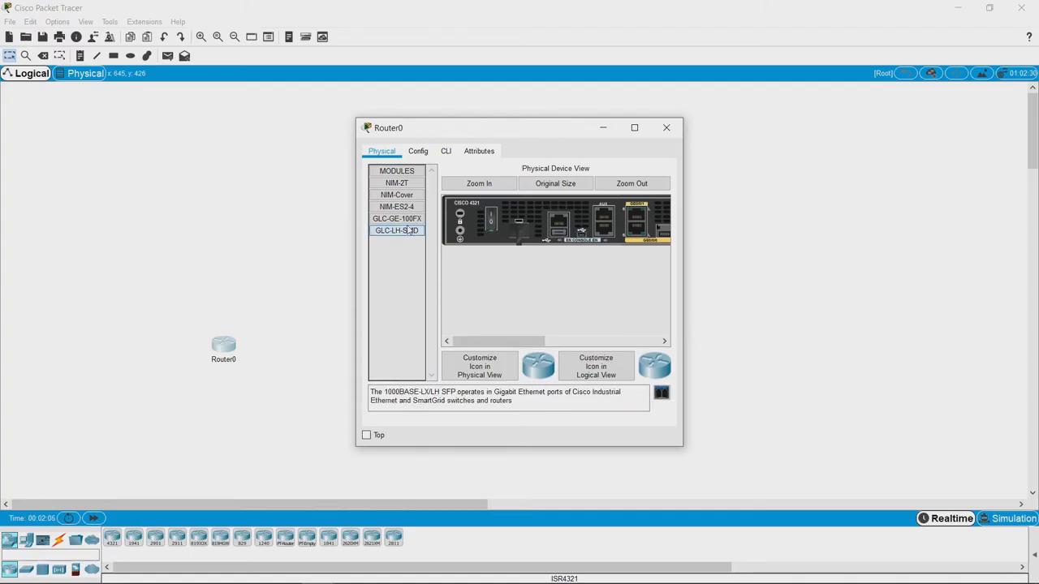
pyautogui.click(396, 206)
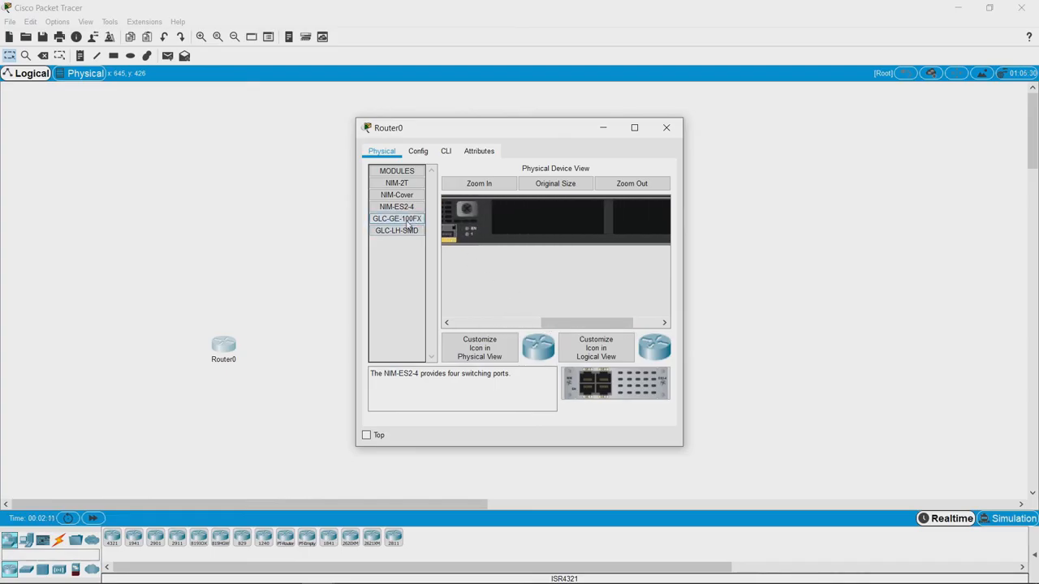
pyautogui.click(396, 207)
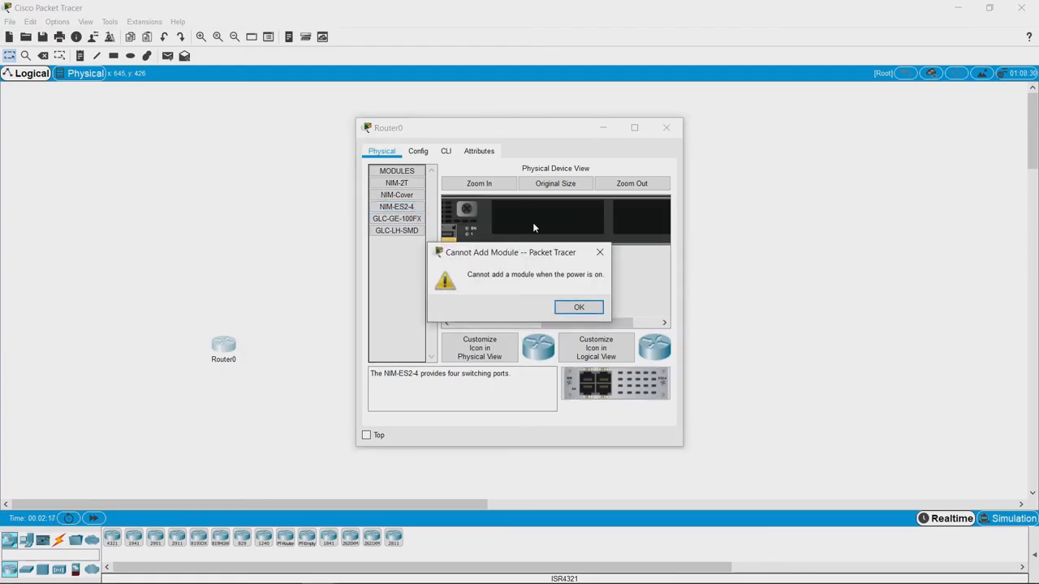
# Step: Power off Router0 and insert the NIM-ES2-4 module into the empty slot
pyautogui.click(579, 307)
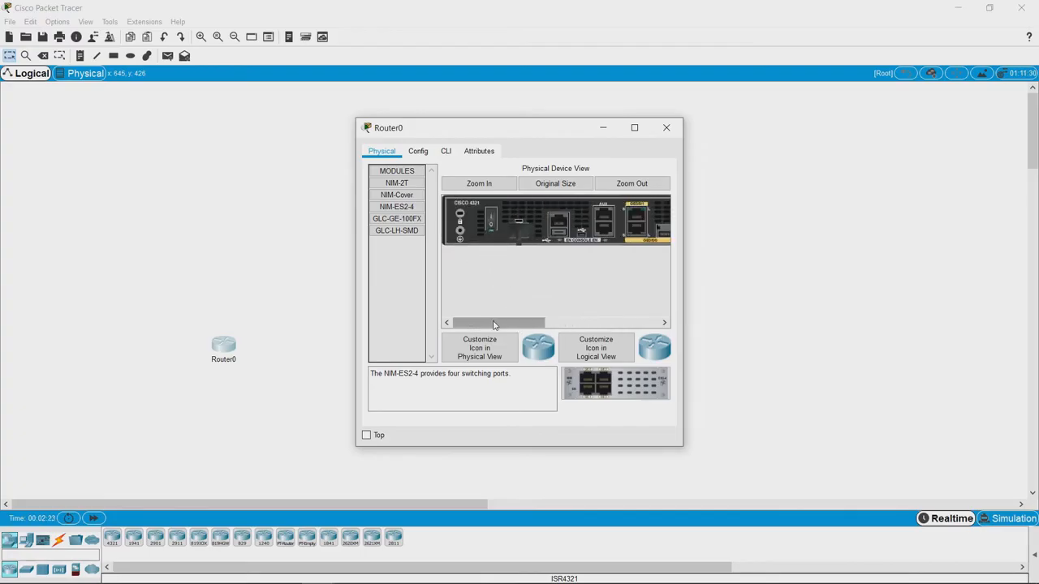
pyautogui.click(396, 206)
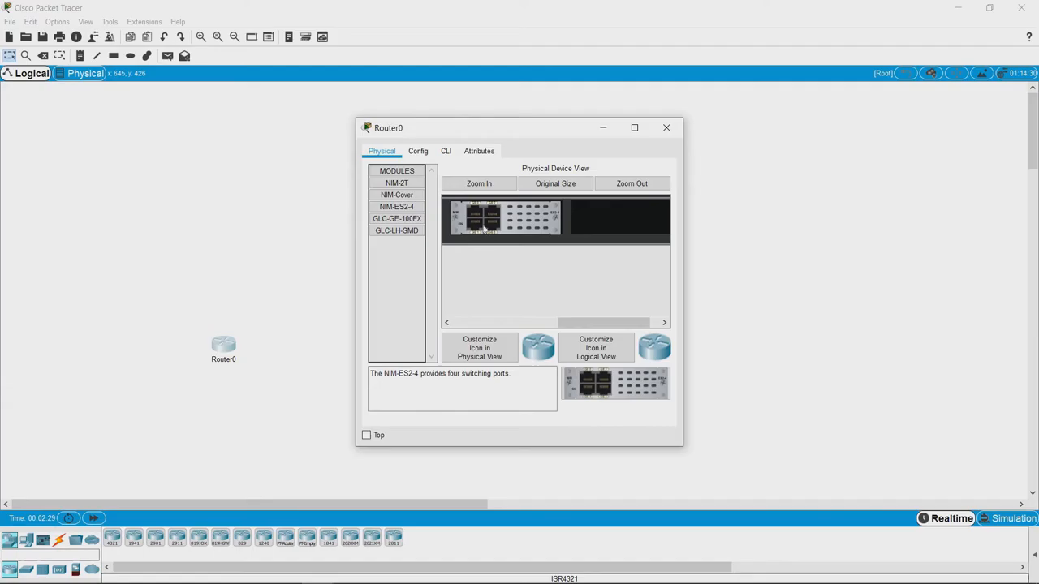
pyautogui.moveTo(560, 322); pyautogui.dragTo(604, 323)
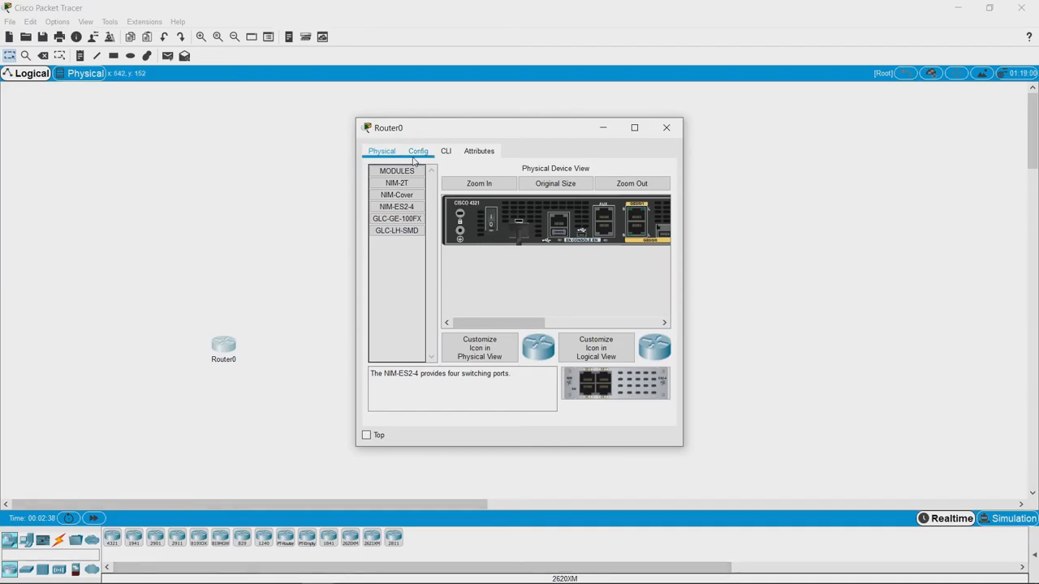
# Step: Power Router0 back on, let it boot, and select interface GigabitEthernet0/1/1
pyautogui.click(418, 151)
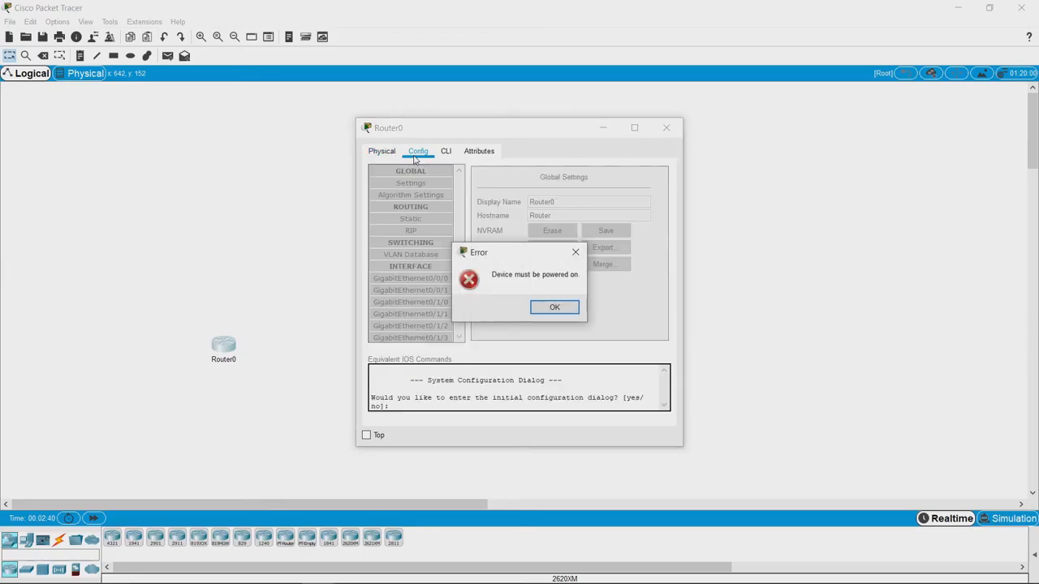
pyautogui.click(555, 307)
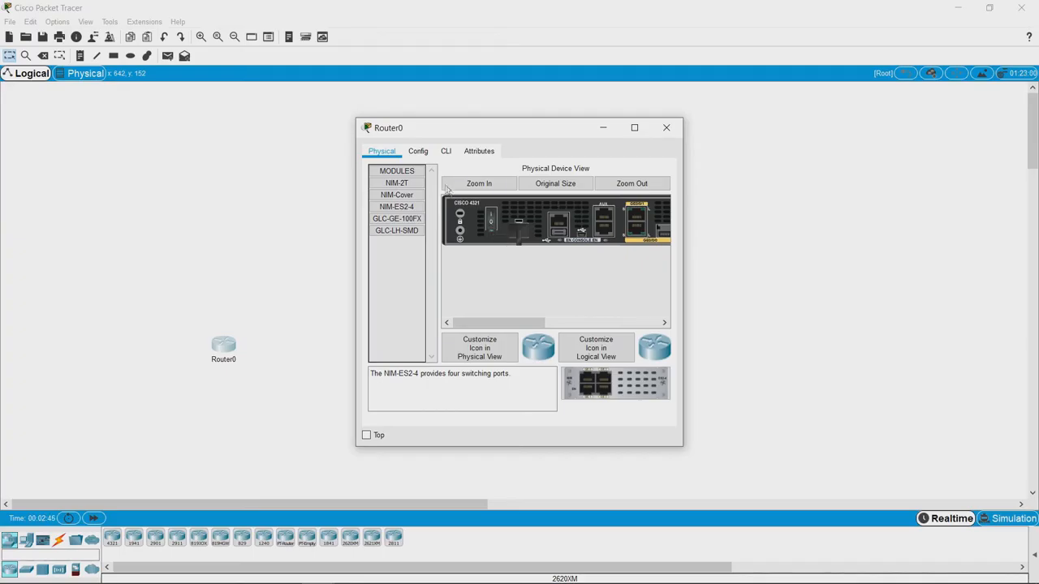
pyautogui.click(418, 151)
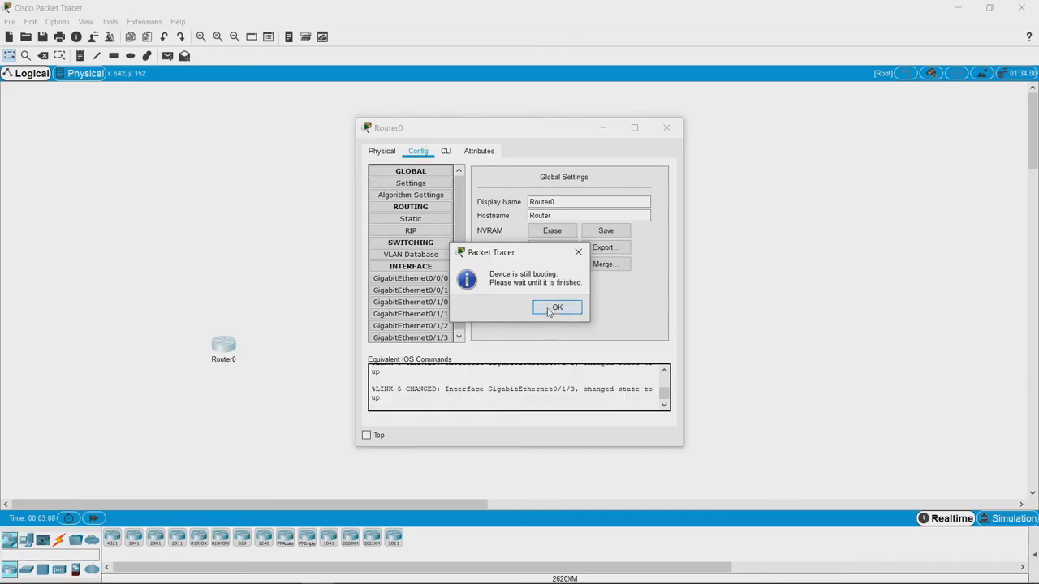
pyautogui.click(557, 307)
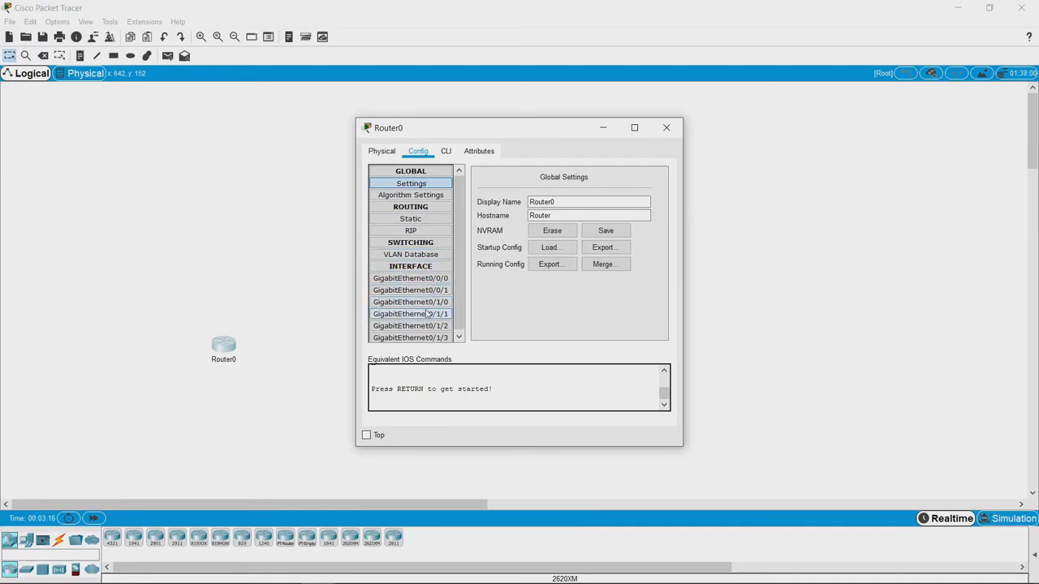
pyautogui.click(410, 314)
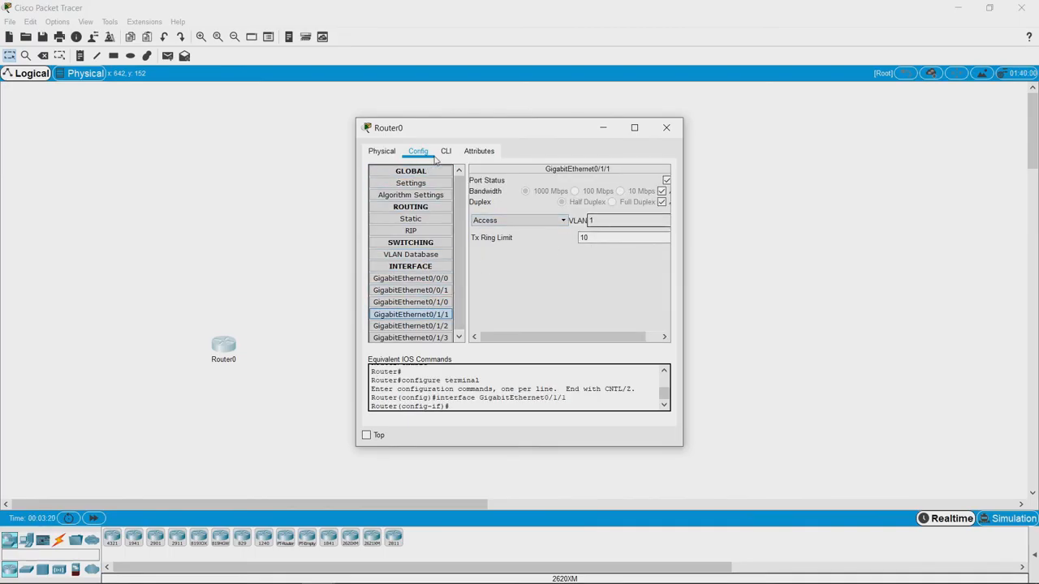
pyautogui.click(445, 151)
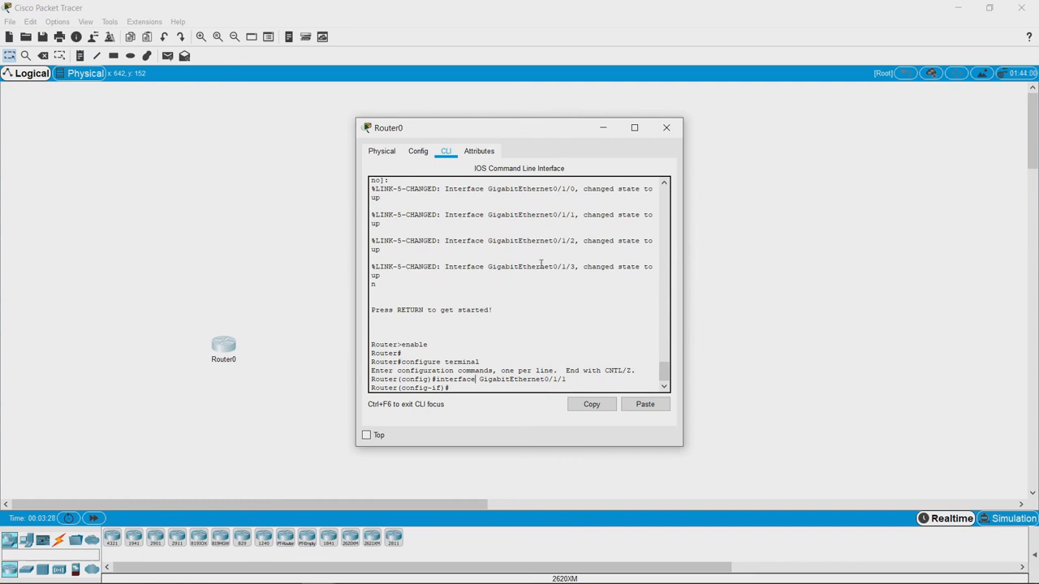
# Step: Close Router0, add PC0, and view its FastEthernet0 settings under Config
pyautogui.click(666, 127)
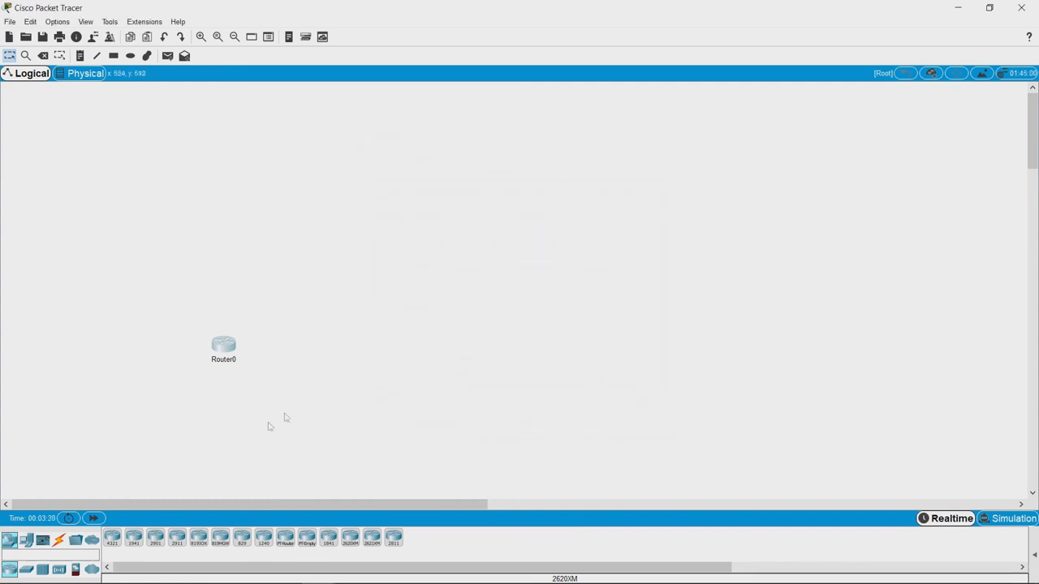
pyautogui.click(26, 540)
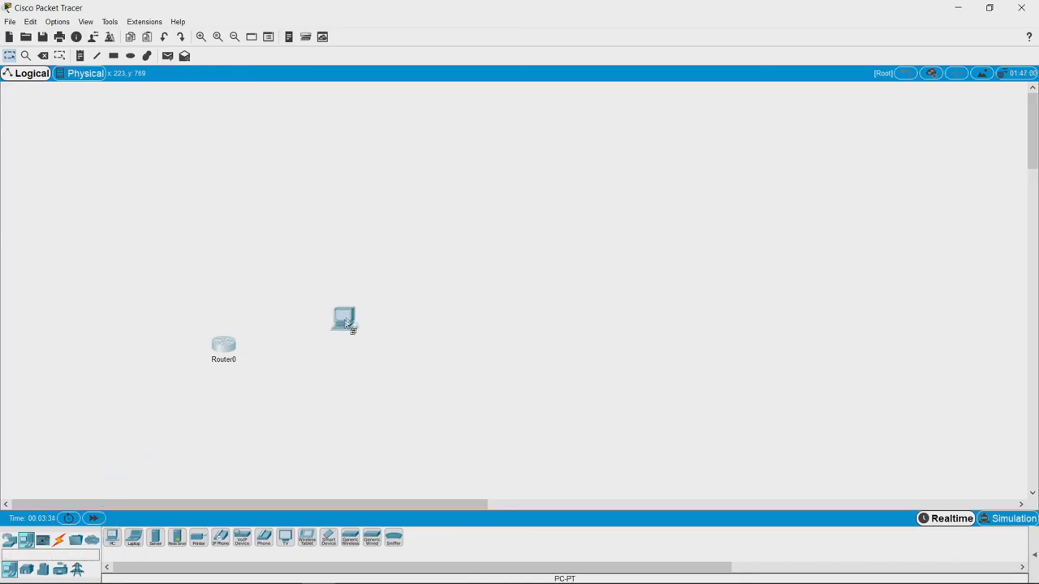
pyautogui.doubleClick(343, 319)
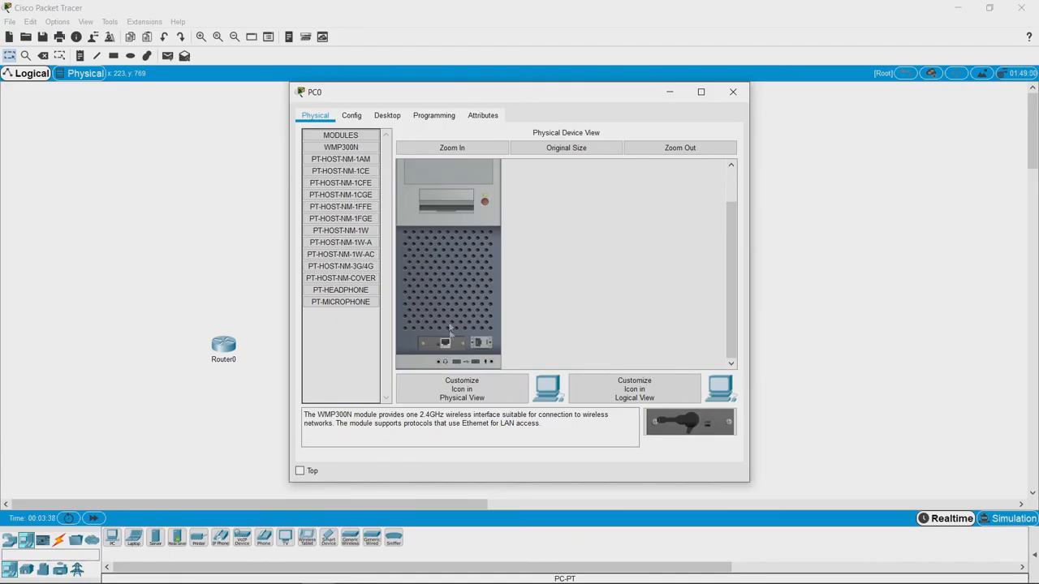
pyautogui.click(351, 114)
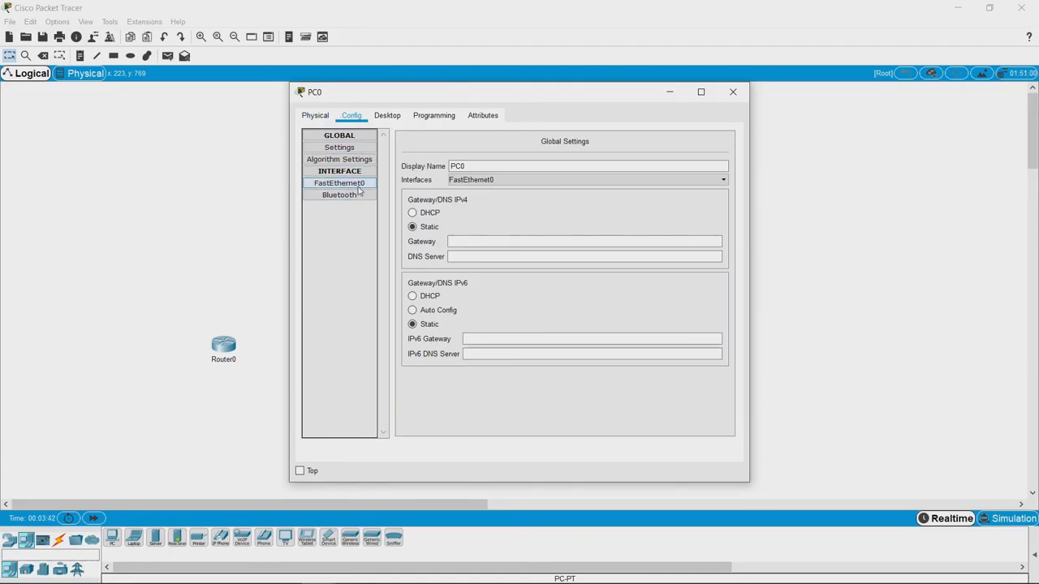
pyautogui.click(339, 183)
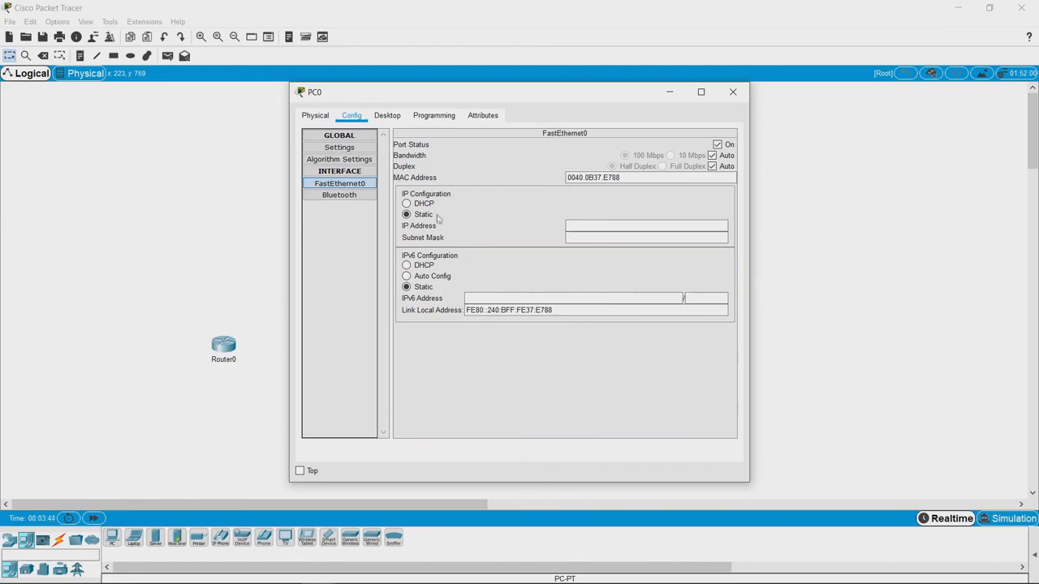
pyautogui.moveTo(387, 114)
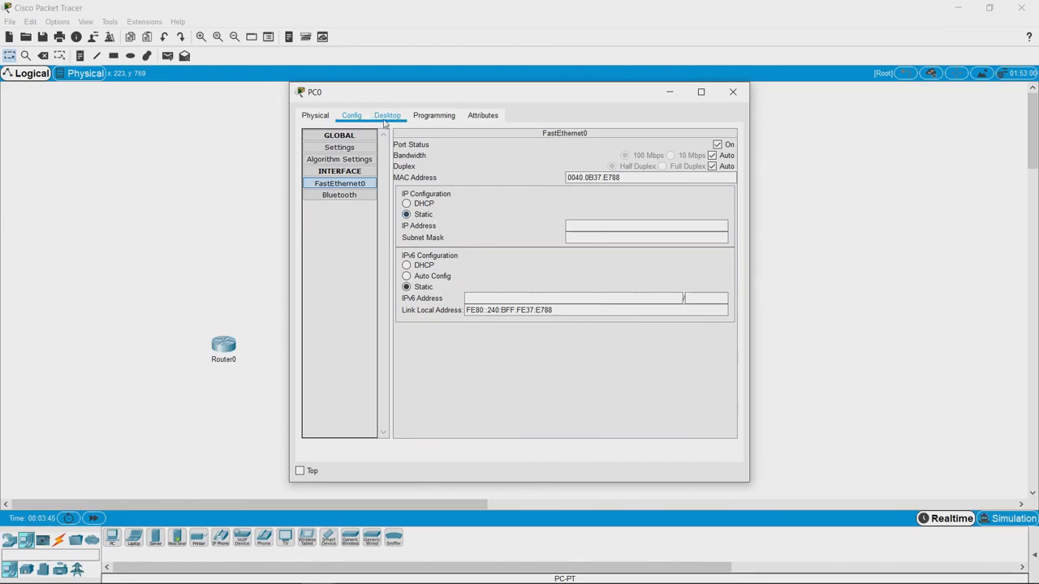
# Step: Open and close PC0's IP Configuration and Web Browser apps, then close PC0
pyautogui.click(387, 114)
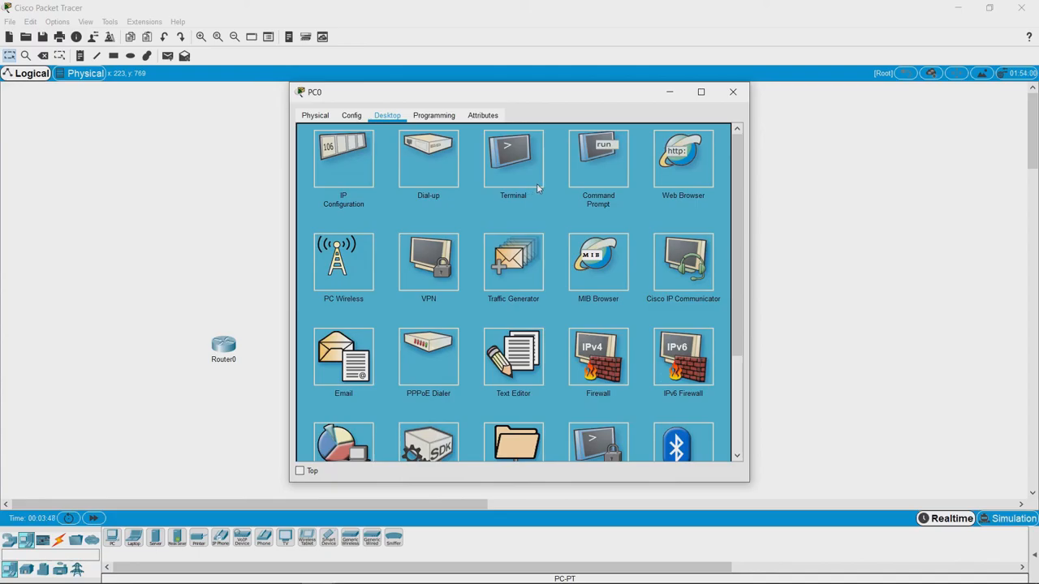
pyautogui.moveTo(387, 270)
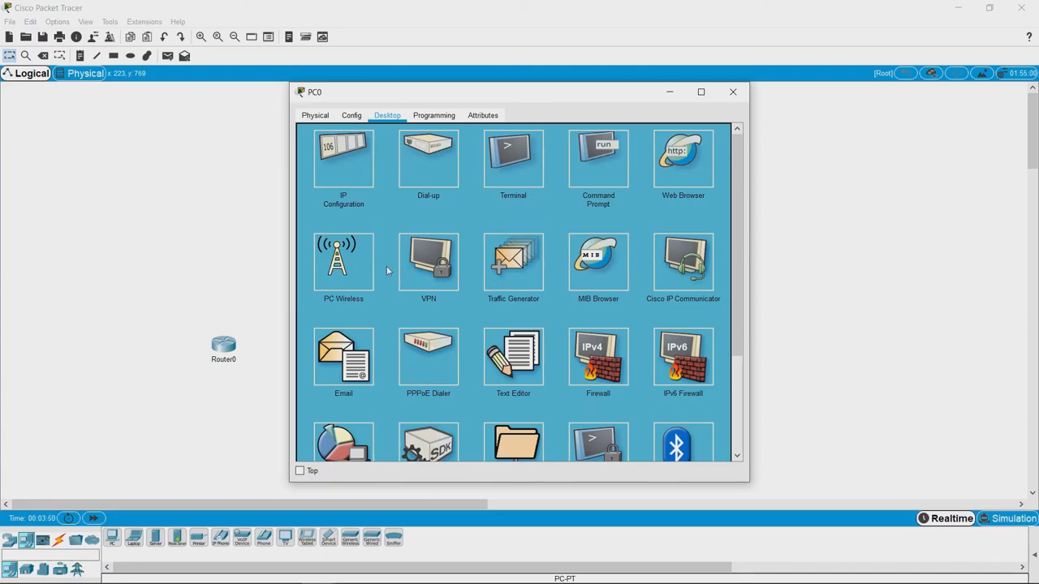
pyautogui.moveTo(402, 206)
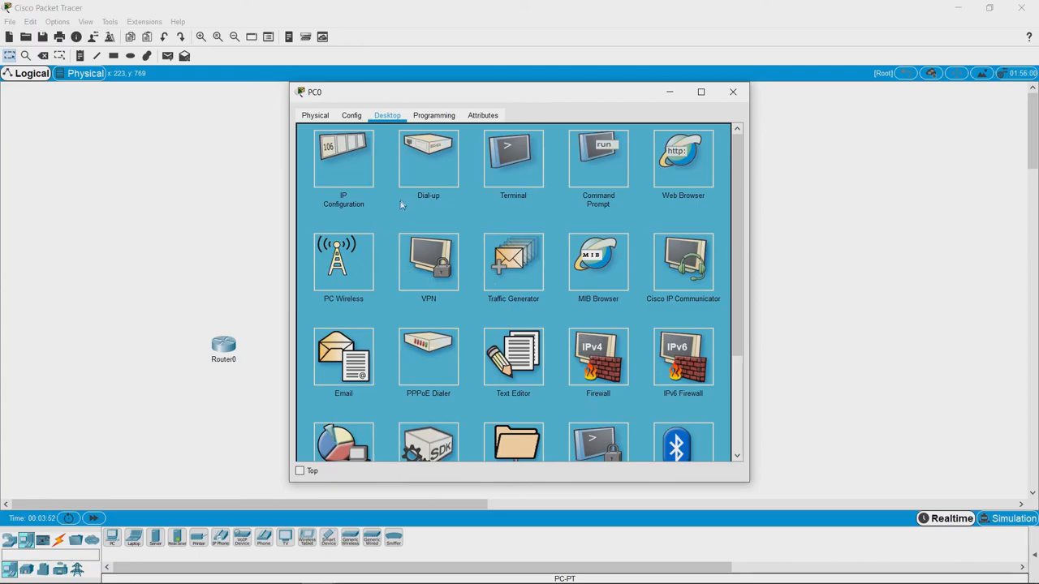
pyautogui.click(343, 158)
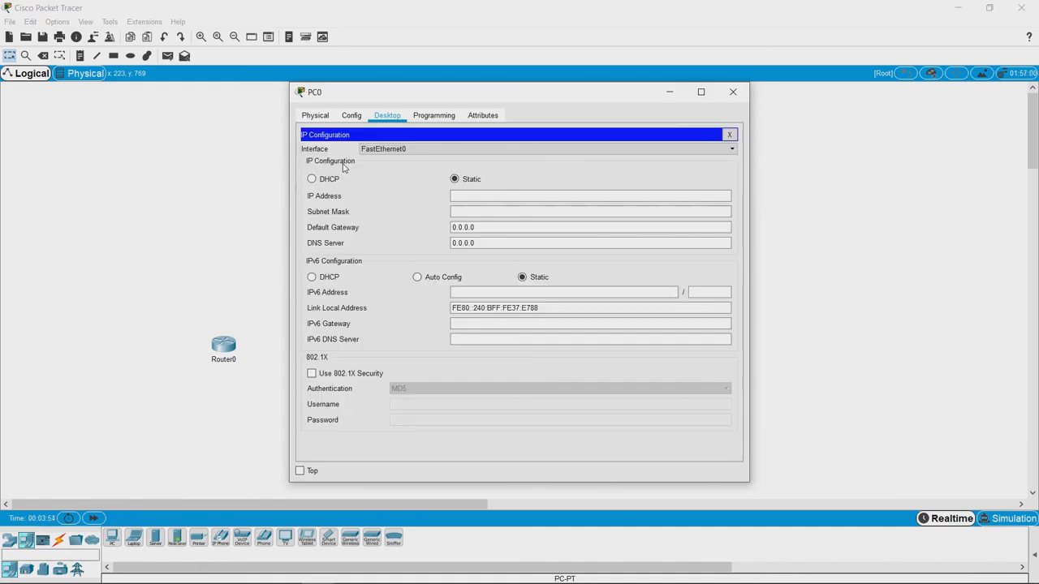
pyautogui.moveTo(698, 128)
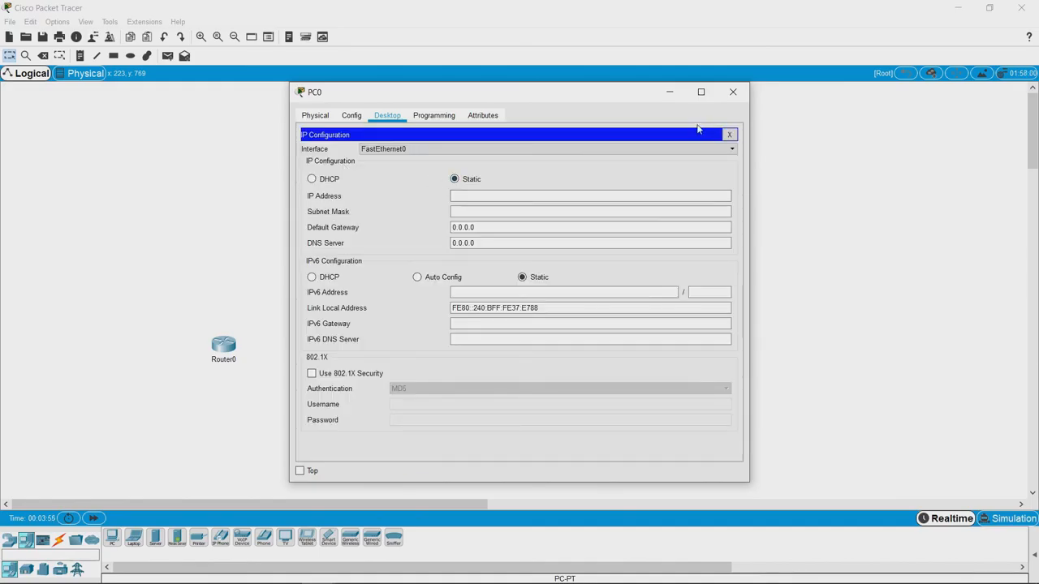
pyautogui.click(728, 134)
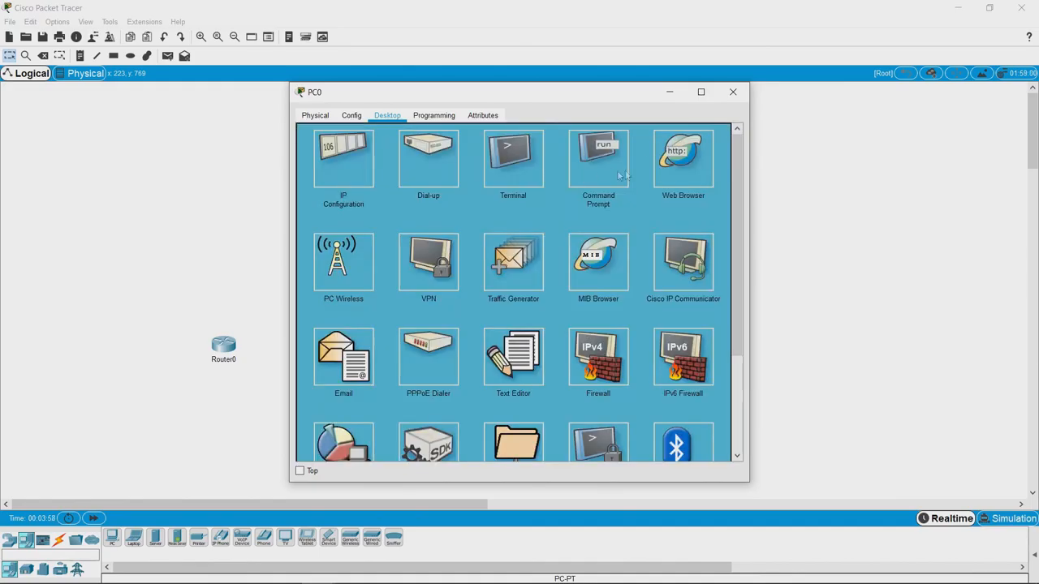
pyautogui.click(683, 156)
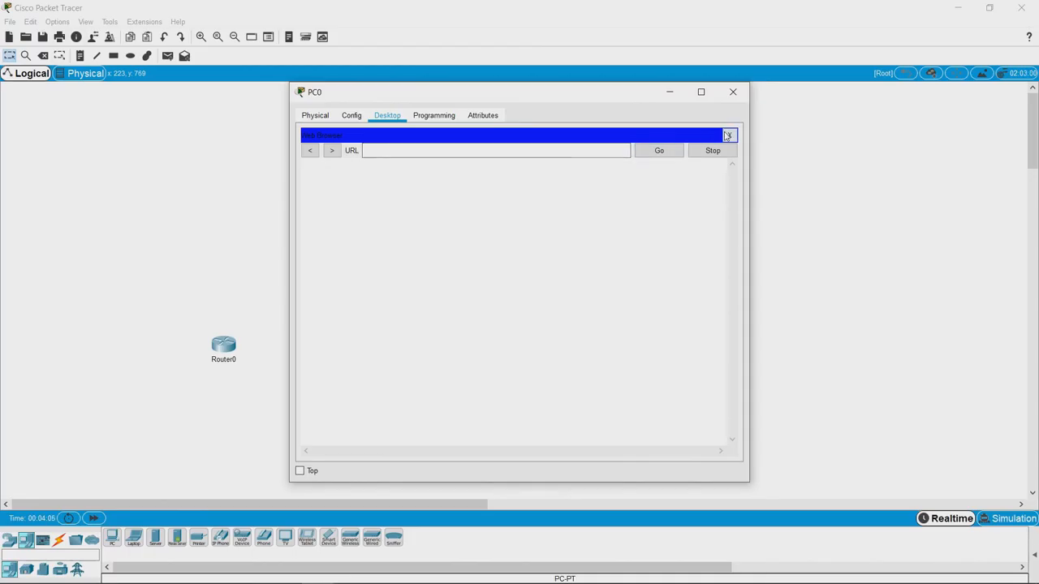
pyautogui.click(727, 134)
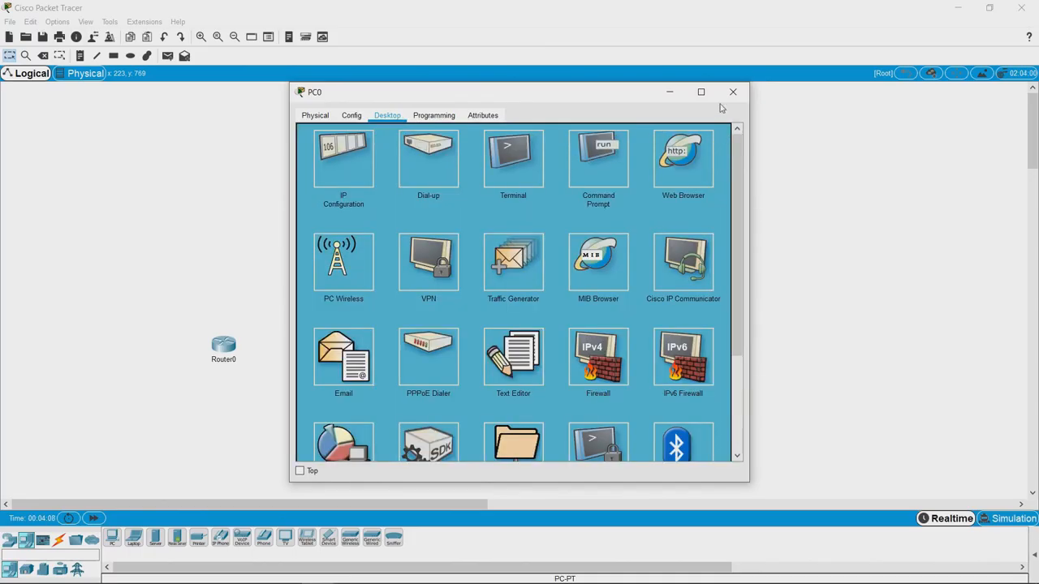
pyautogui.click(732, 91)
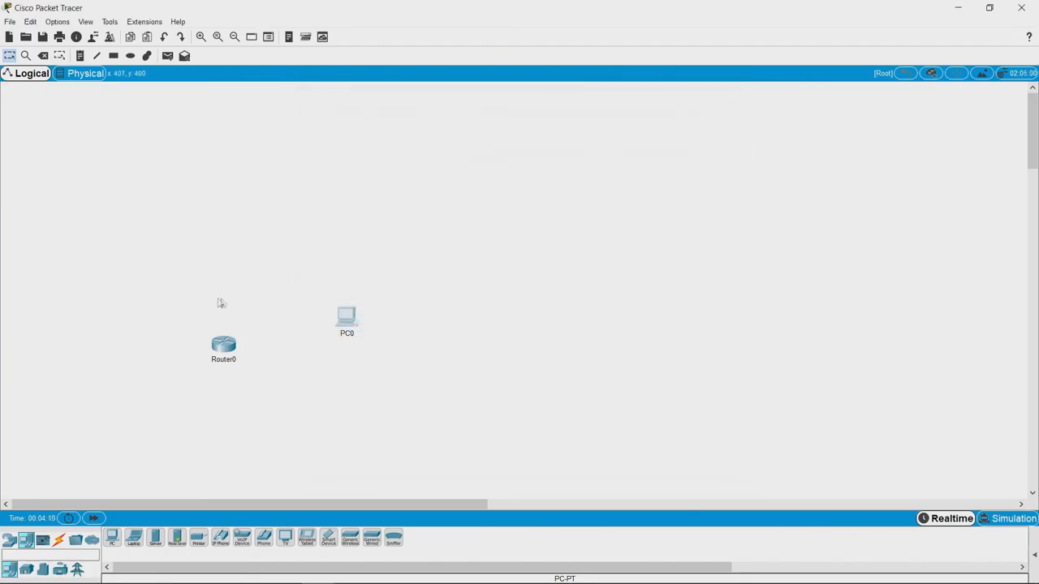
pyautogui.moveTo(423, 377)
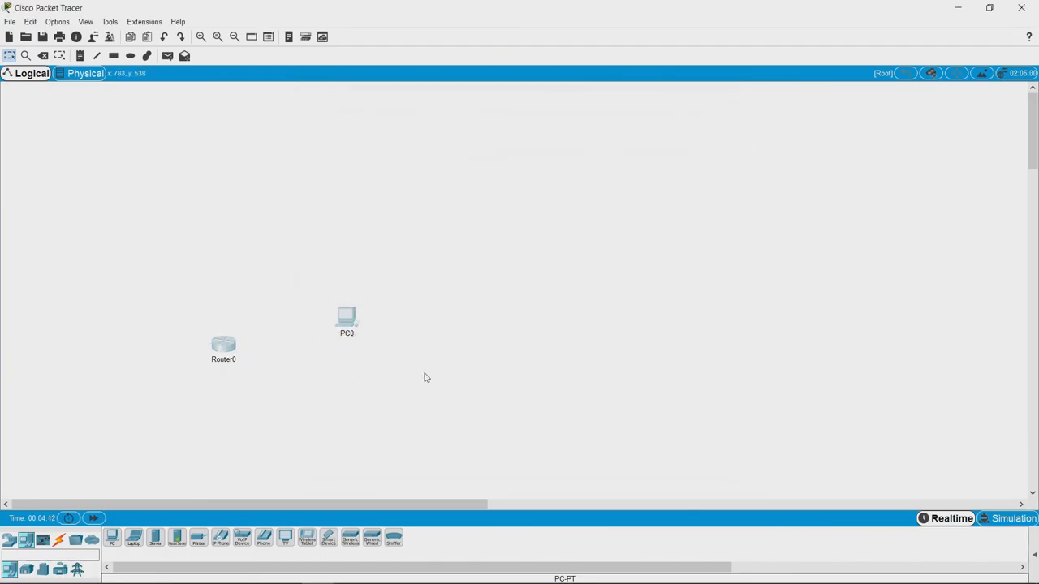